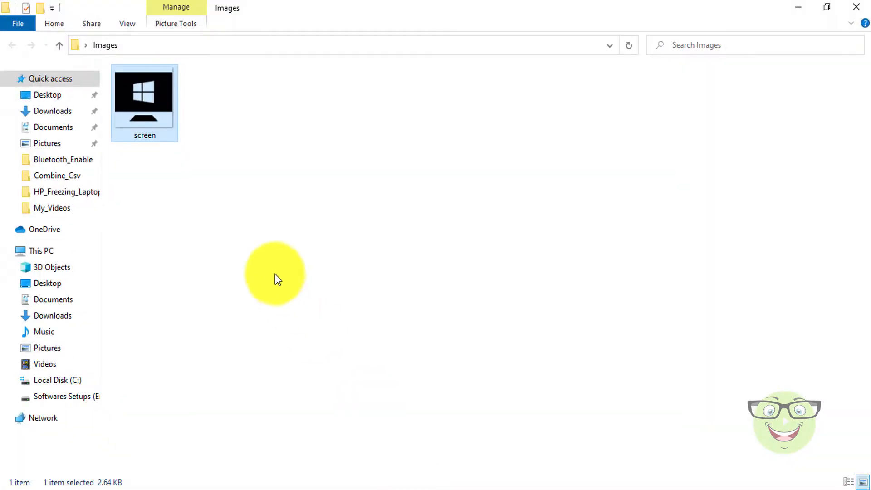
mouse_move(206, 165)
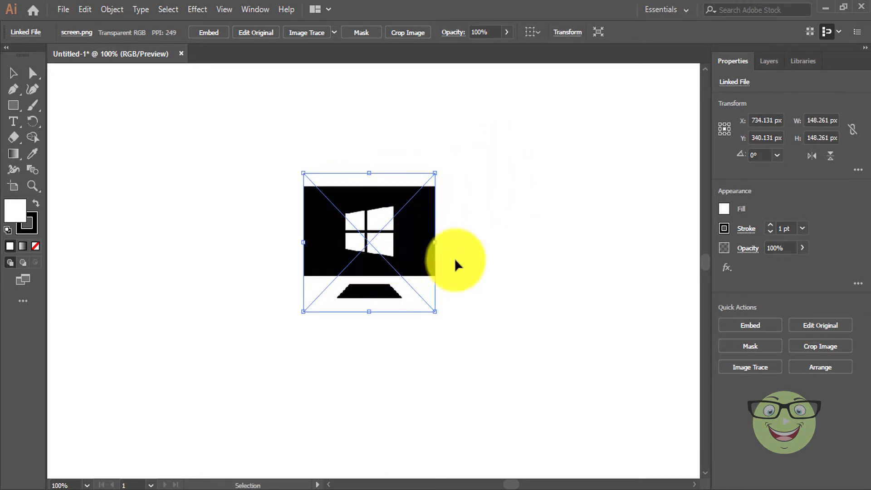
mouse_move(493, 275)
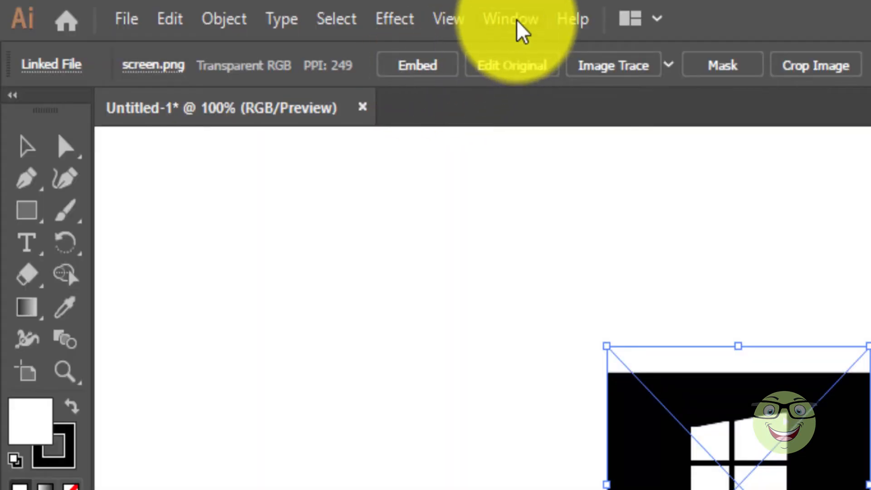
Open the Links panel from the Window menu to list screen.png
left_click(509, 18)
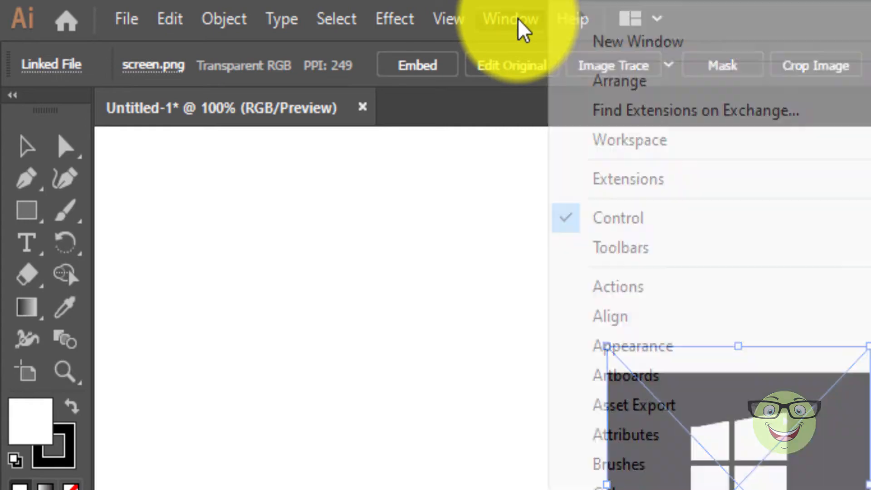
mouse_move(667, 218)
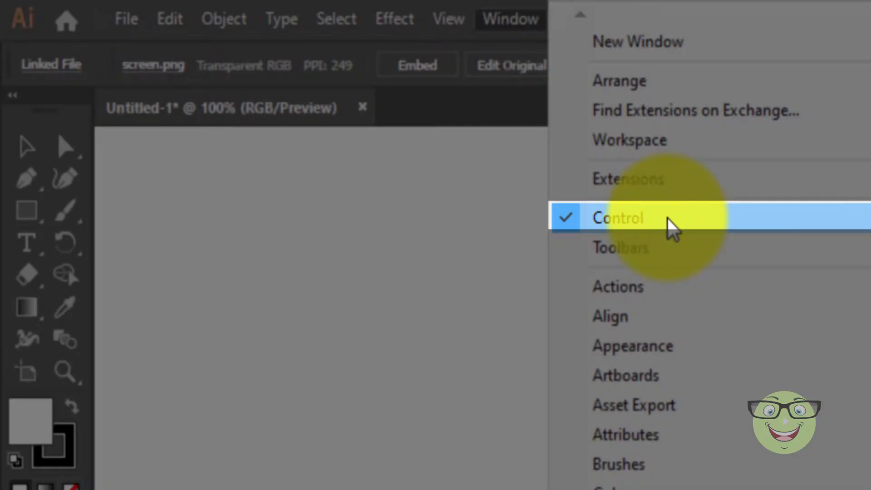
mouse_move(767, 164)
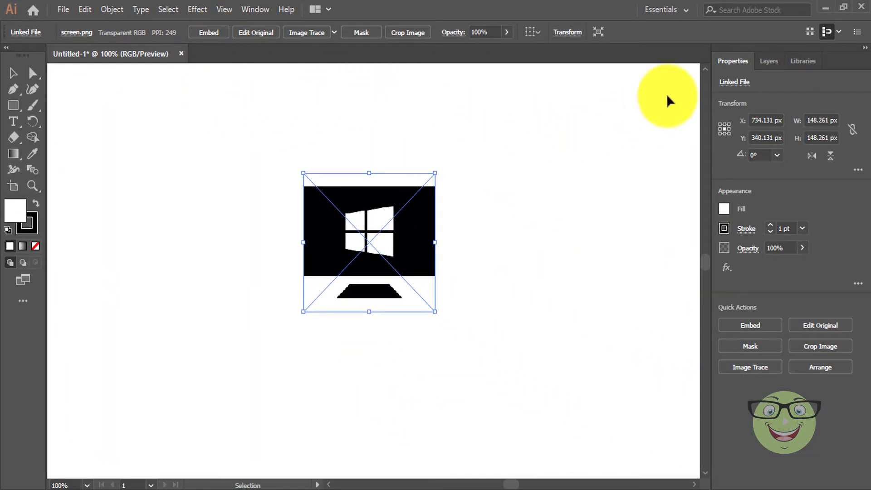
mouse_move(750, 72)
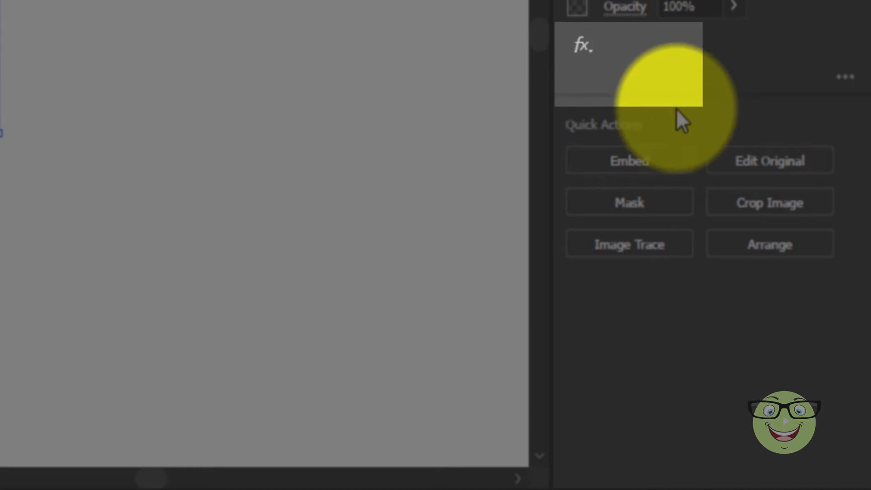
mouse_move(645, 139)
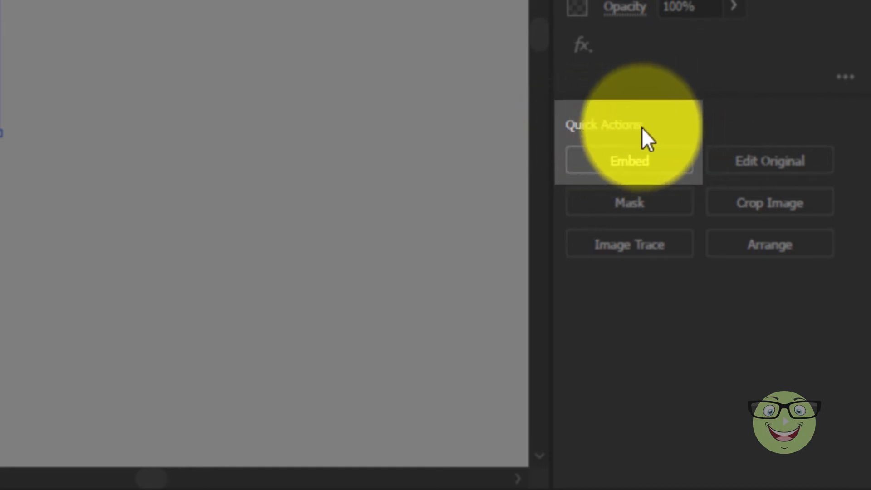
mouse_move(670, 133)
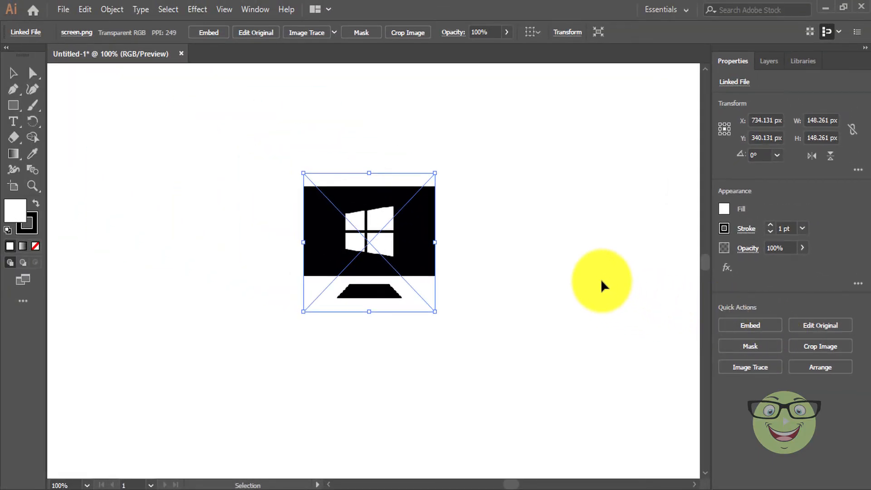
mouse_move(253, 11)
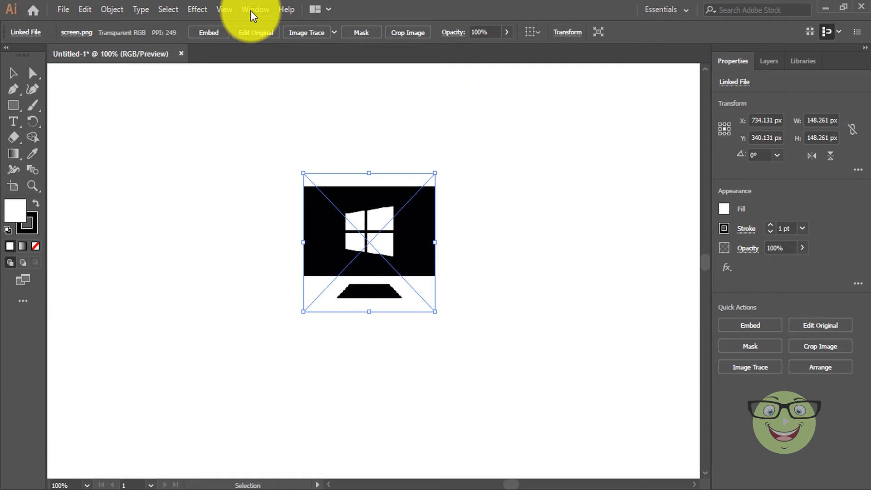
left_click(255, 9)
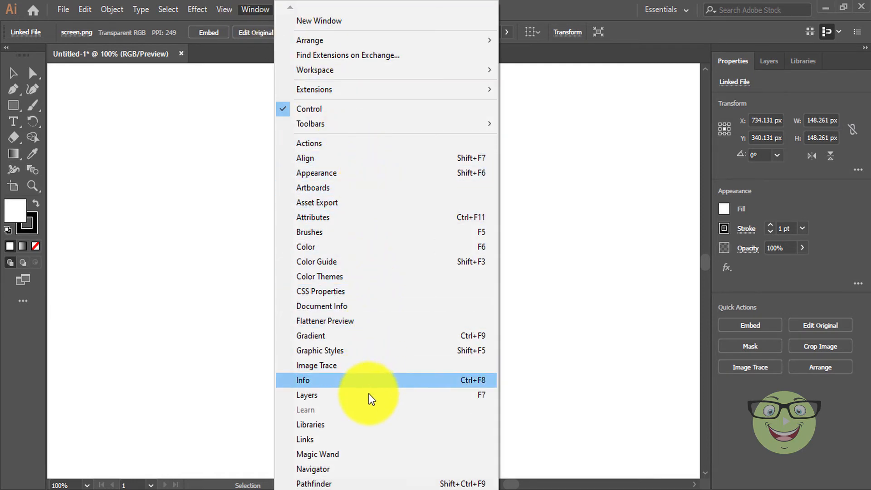
mouse_move(364, 438)
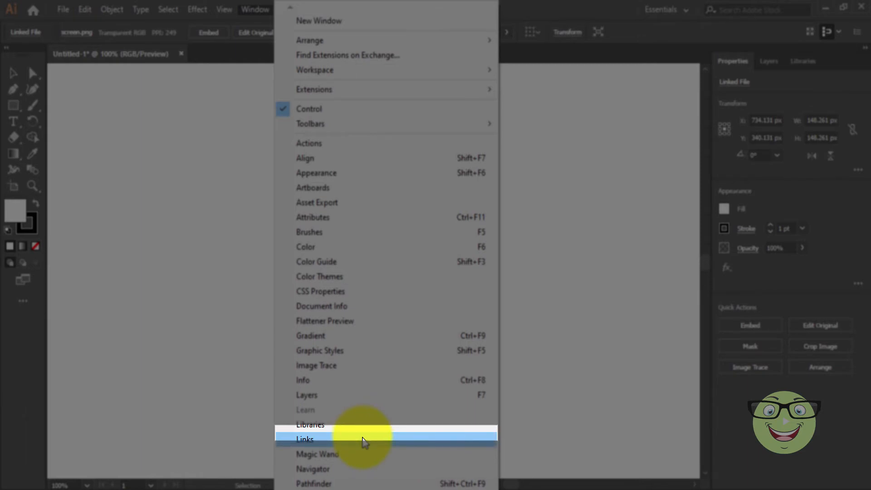
left_click(305, 439)
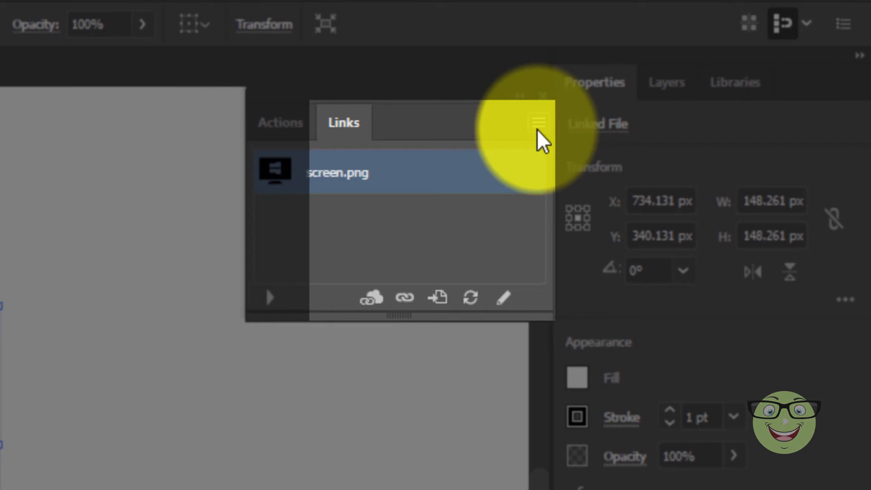
Embed screen.png via the Links panel menu's Embed Image(s), then open the Edit menu
left_click(538, 122)
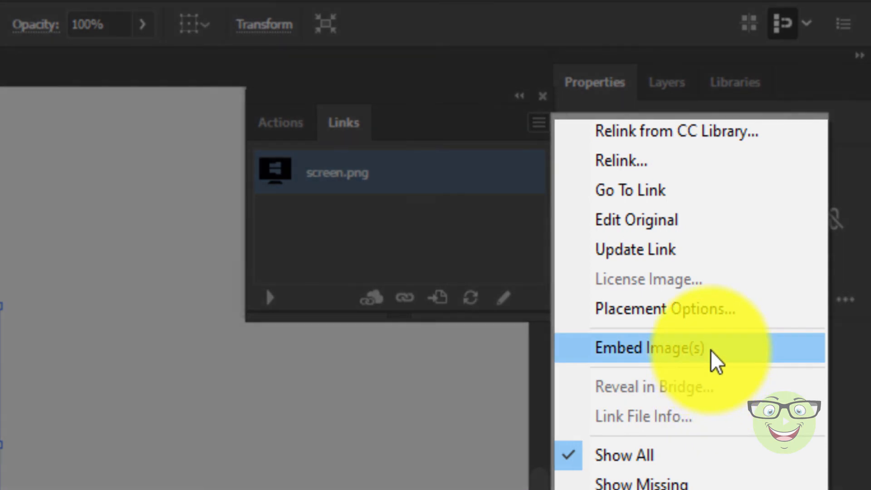
left_click(650, 349)
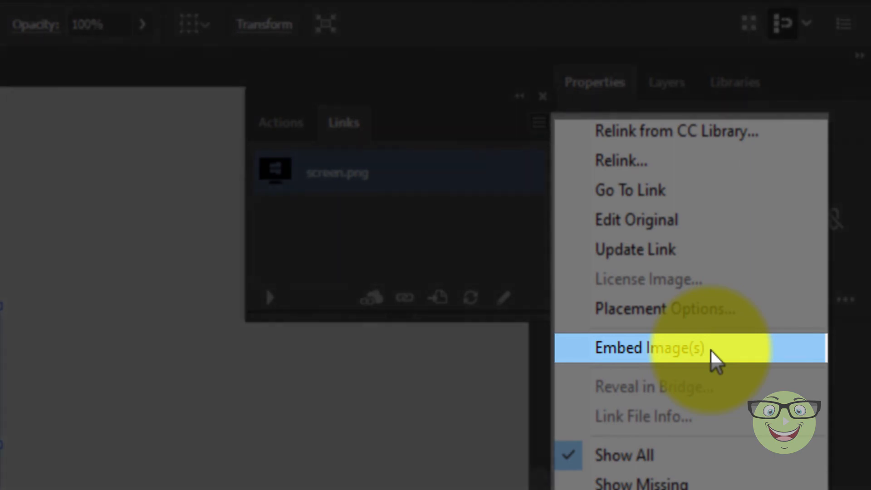
left_click(651, 349)
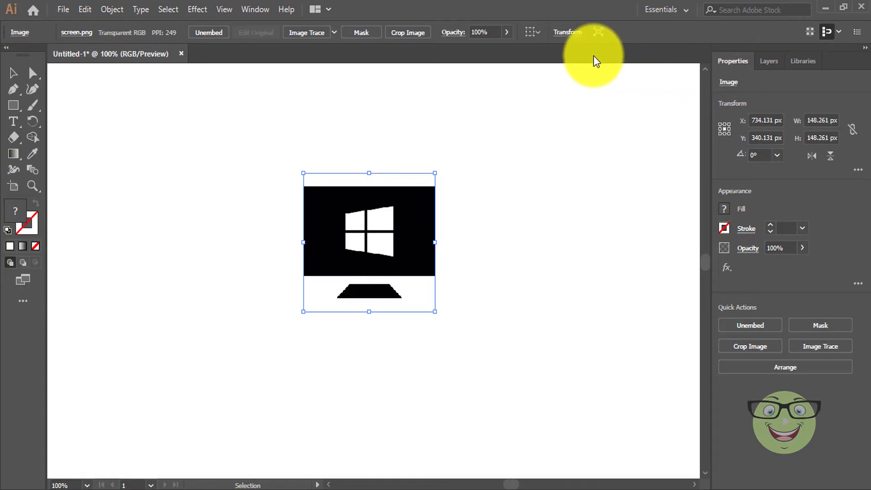
mouse_move(600, 267)
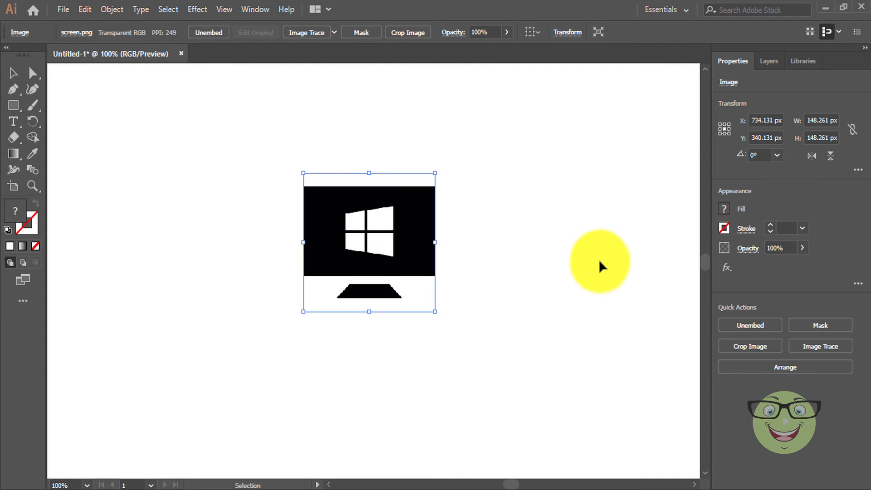
left_click(84, 9)
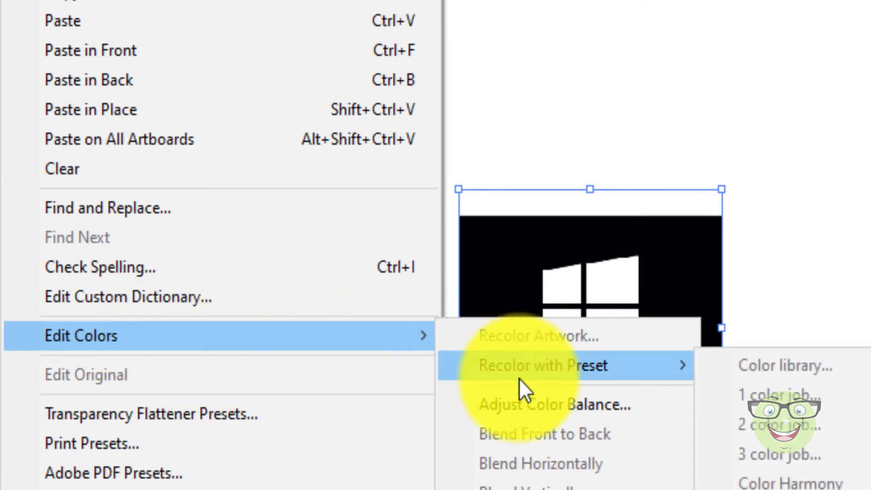
mouse_move(628, 404)
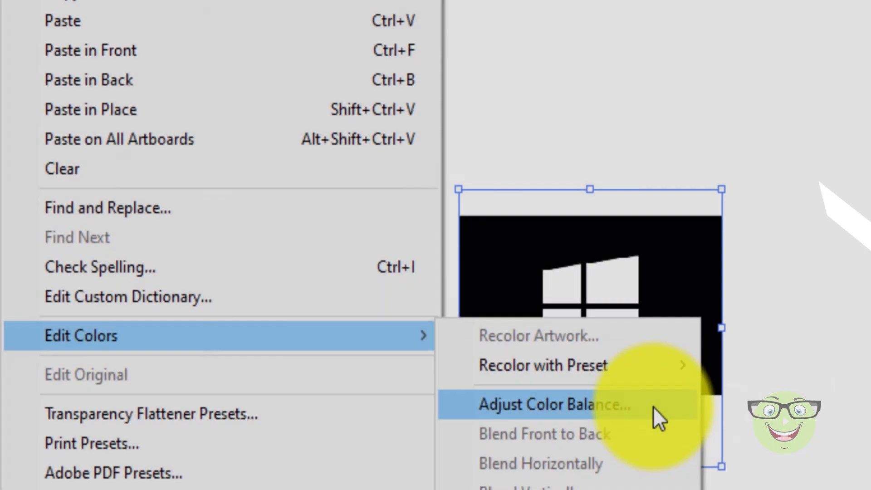
Open Adjust Color Balance for screen.png and turn on Preview
left_click(555, 404)
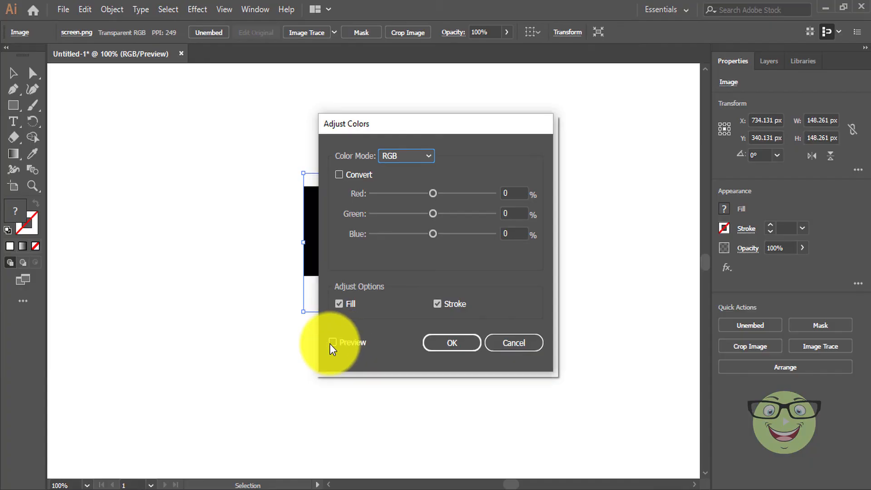
left_click(332, 342)
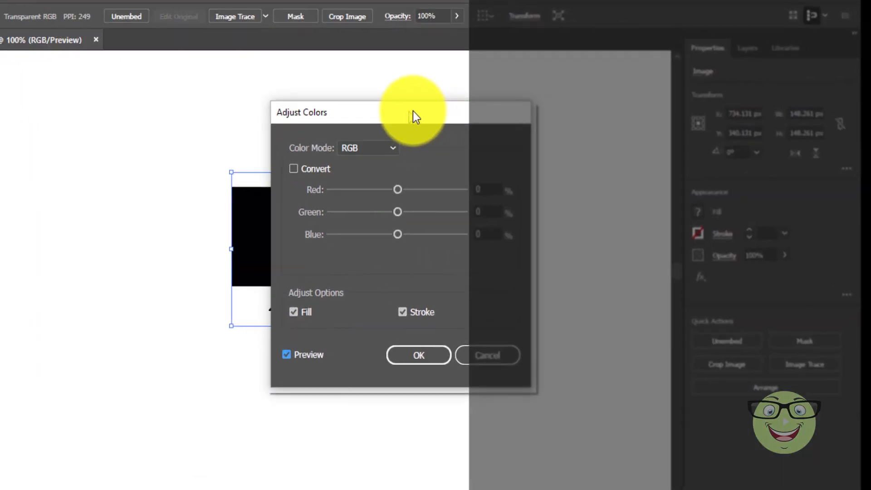